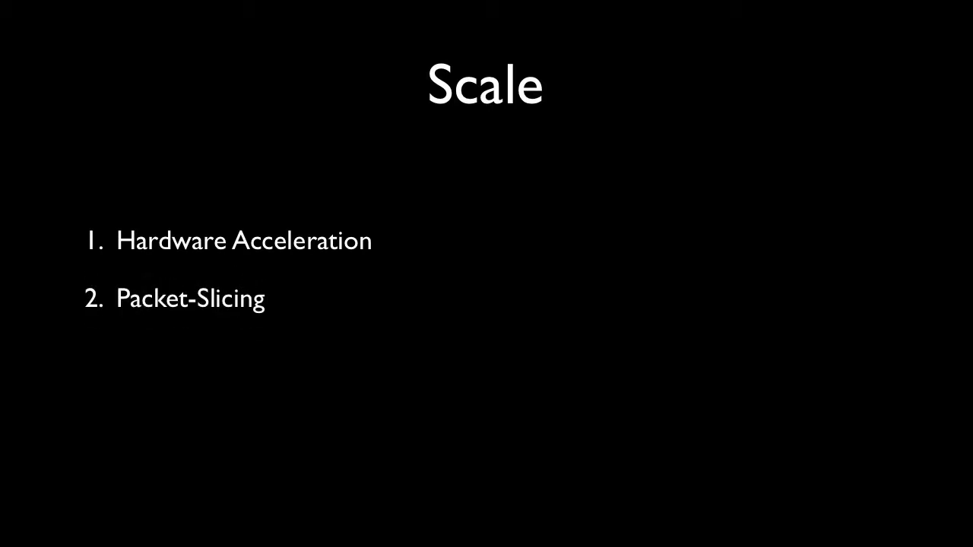
pyautogui.write('Packet-Based Quality A')
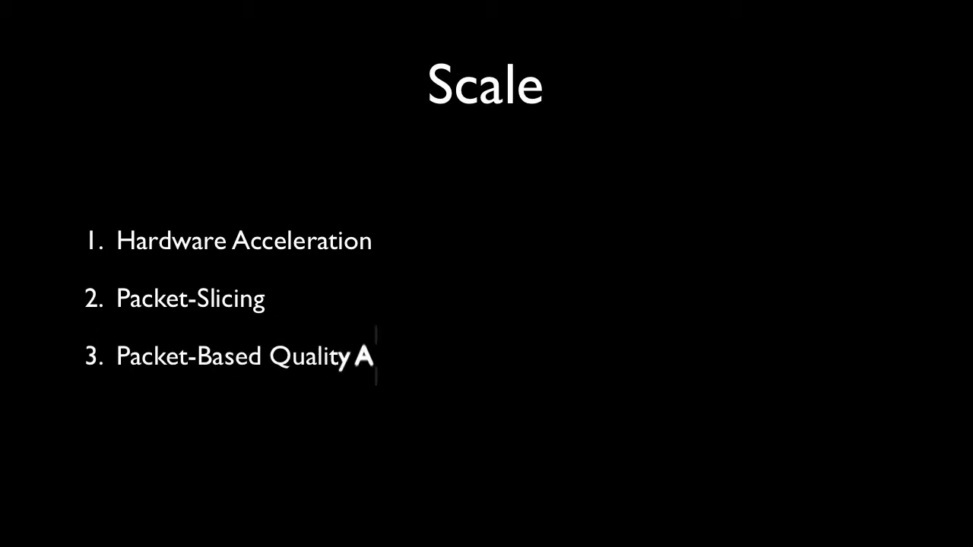
pyautogui.write('Algorithms')
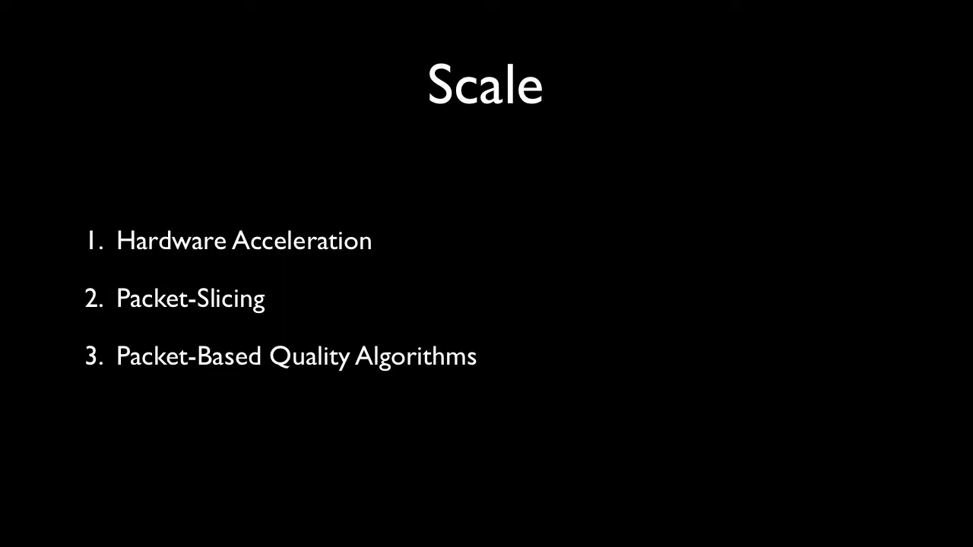
pyautogui.write('Centralize, Central')
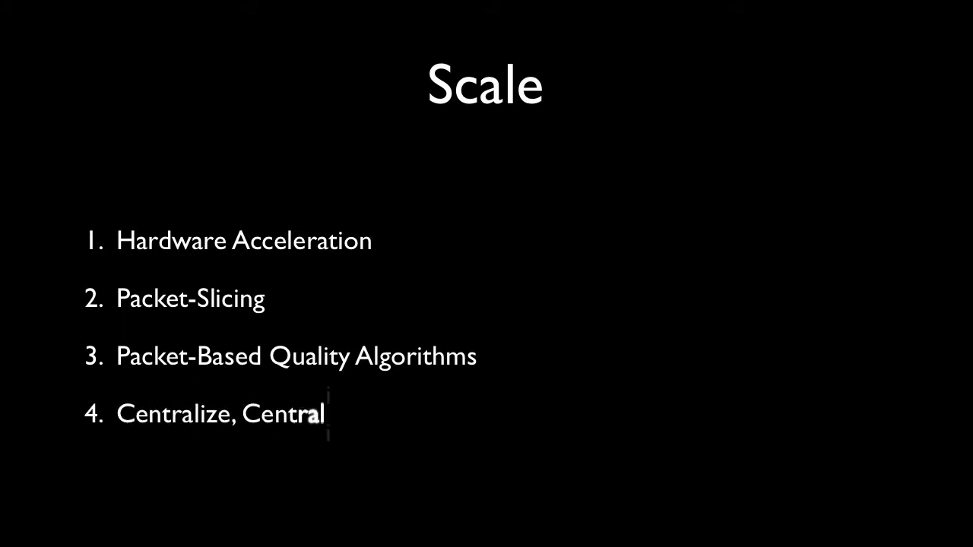
pyautogui.write('ize, Centralize')
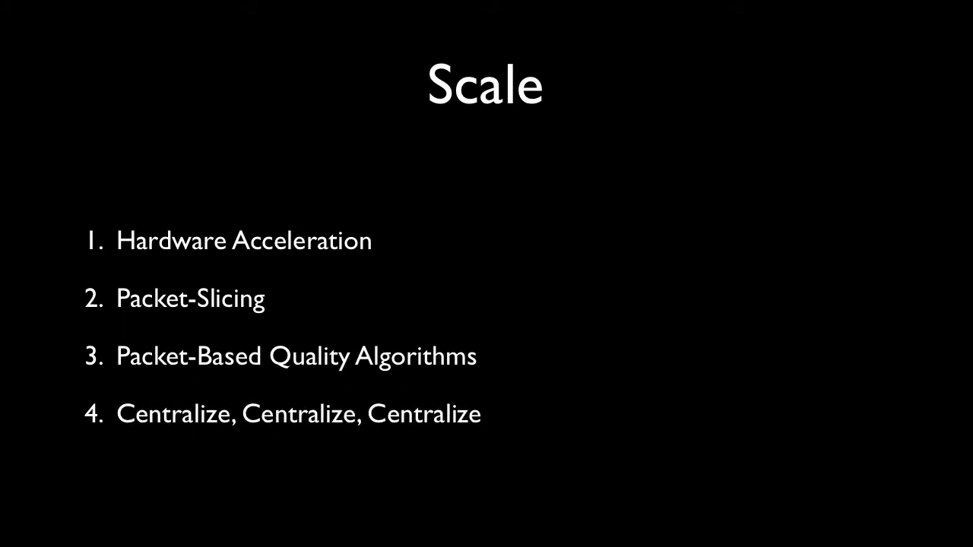